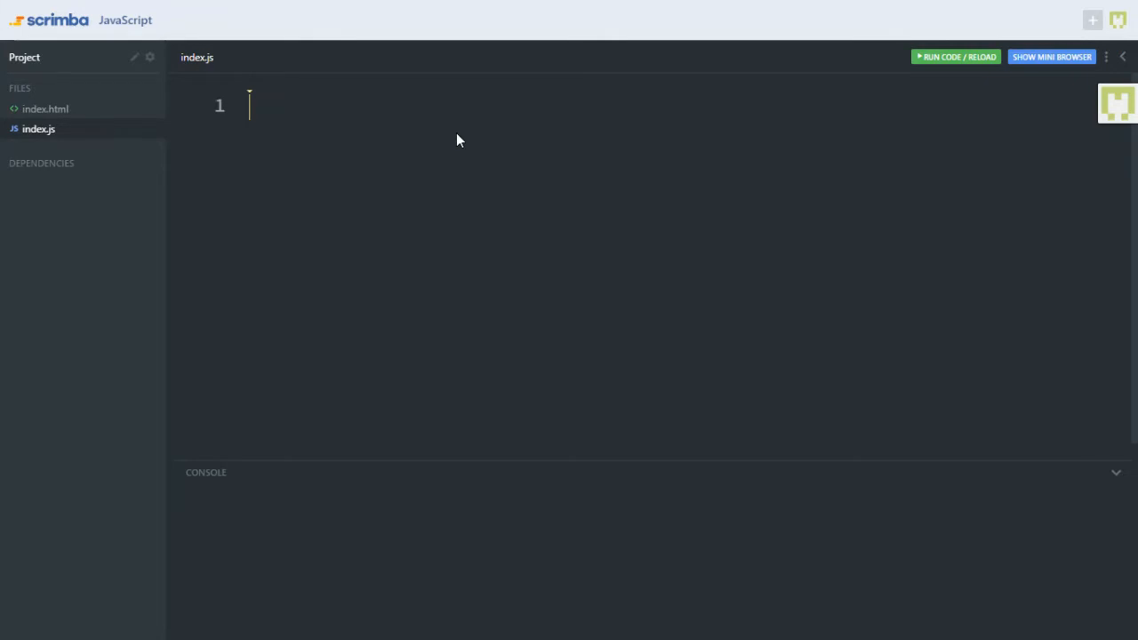
# - Write var name = 'migrant solutions' on line 1 and select the string text
pyautogui.write('var')
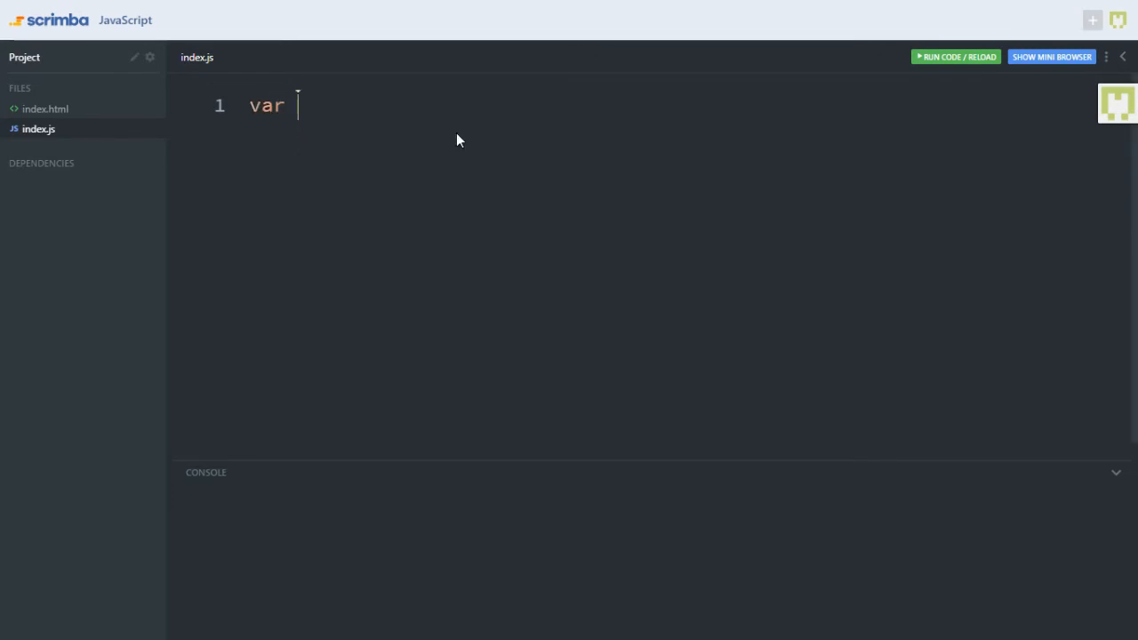
pyautogui.write('name =')
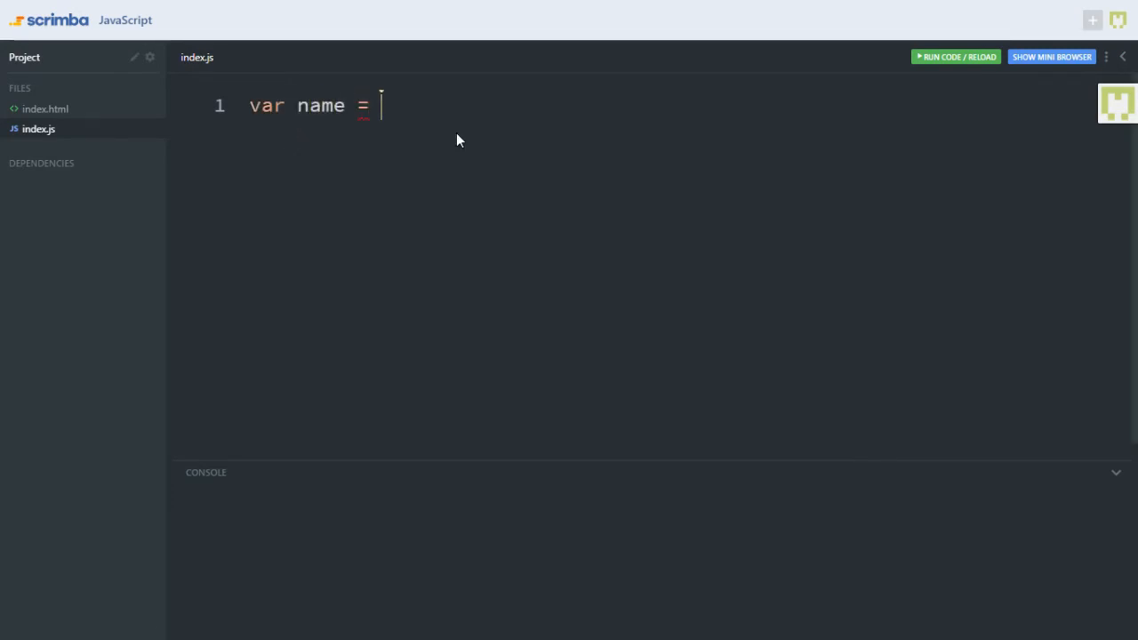
pyautogui.write("'mi'")
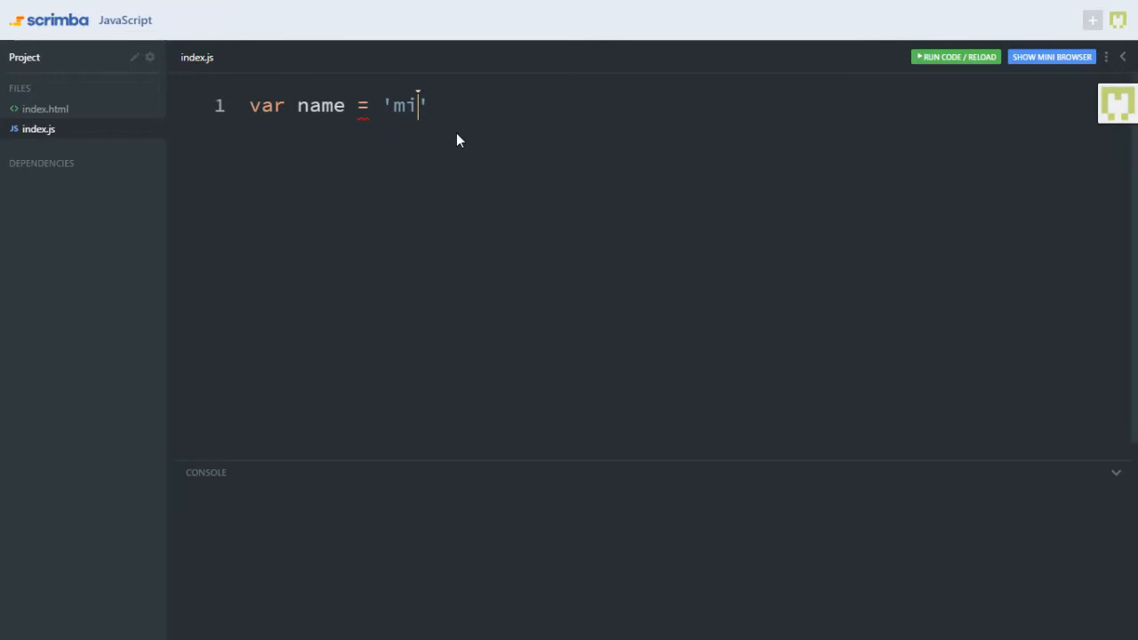
pyautogui.write('grant')
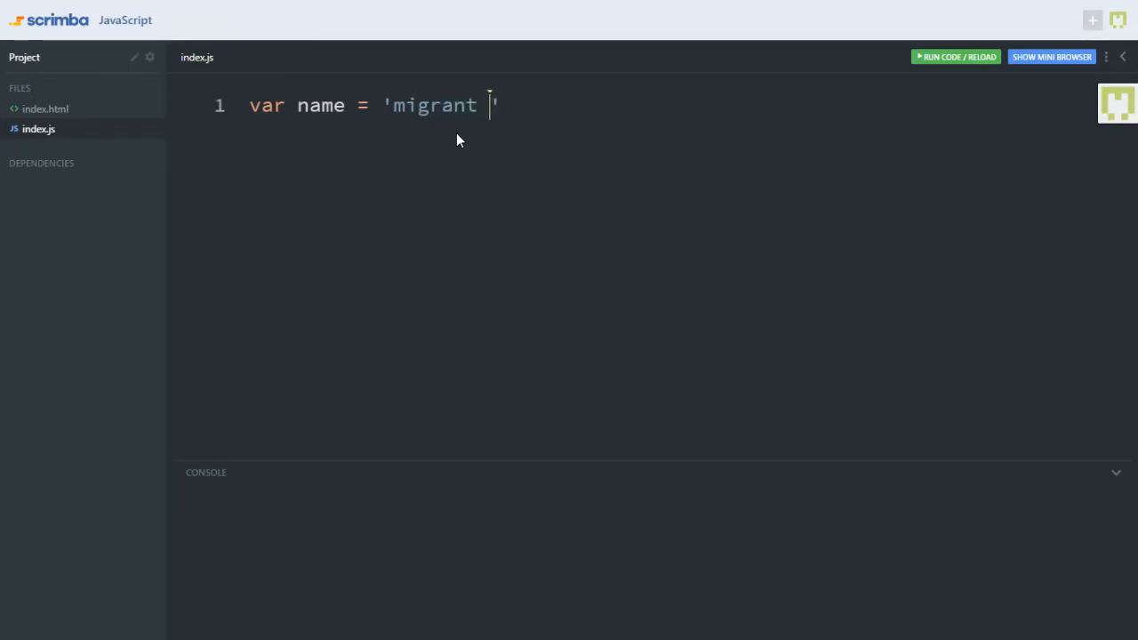
pyautogui.write('solutions')
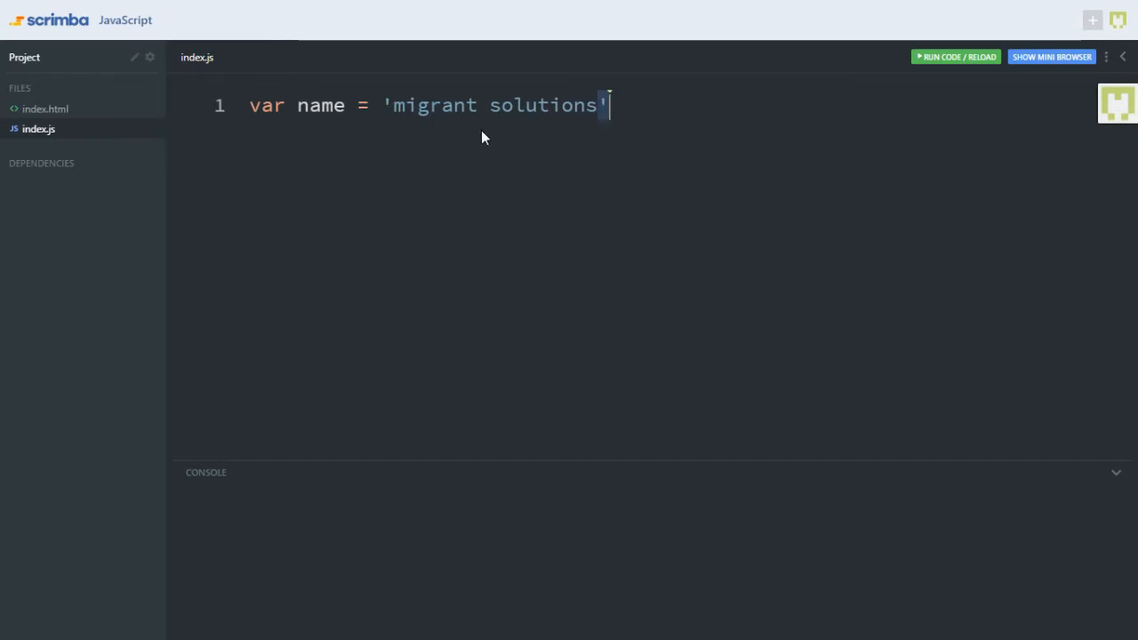
pyautogui.moveTo(608, 105); pyautogui.dragTo(394, 105)
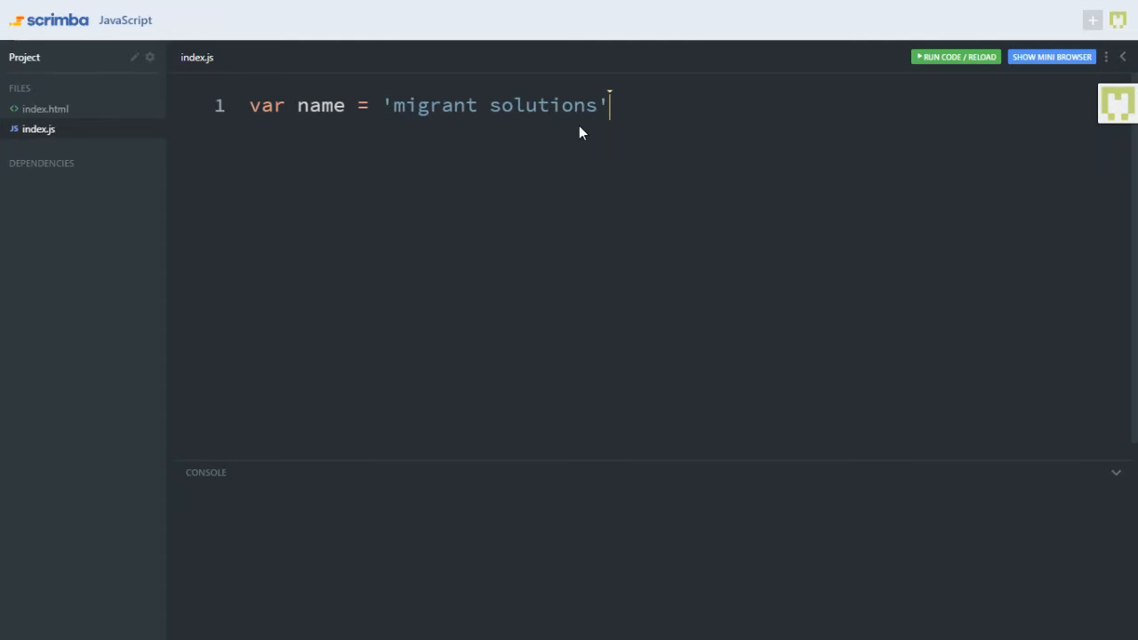
pyautogui.moveTo(438, 131)
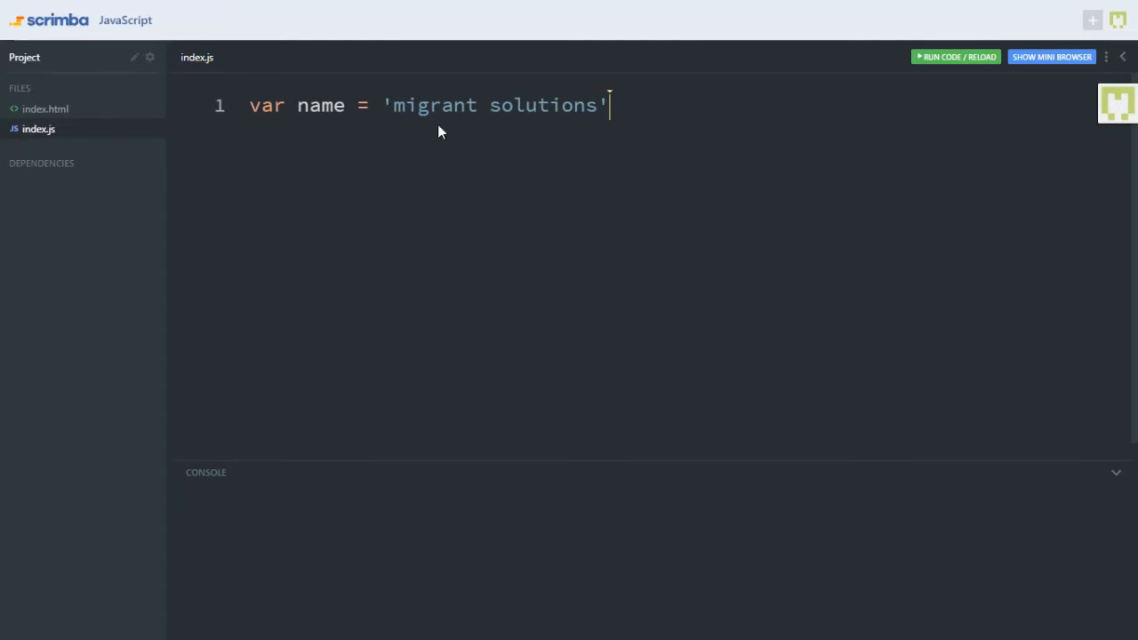
pyautogui.moveTo(683, 117)
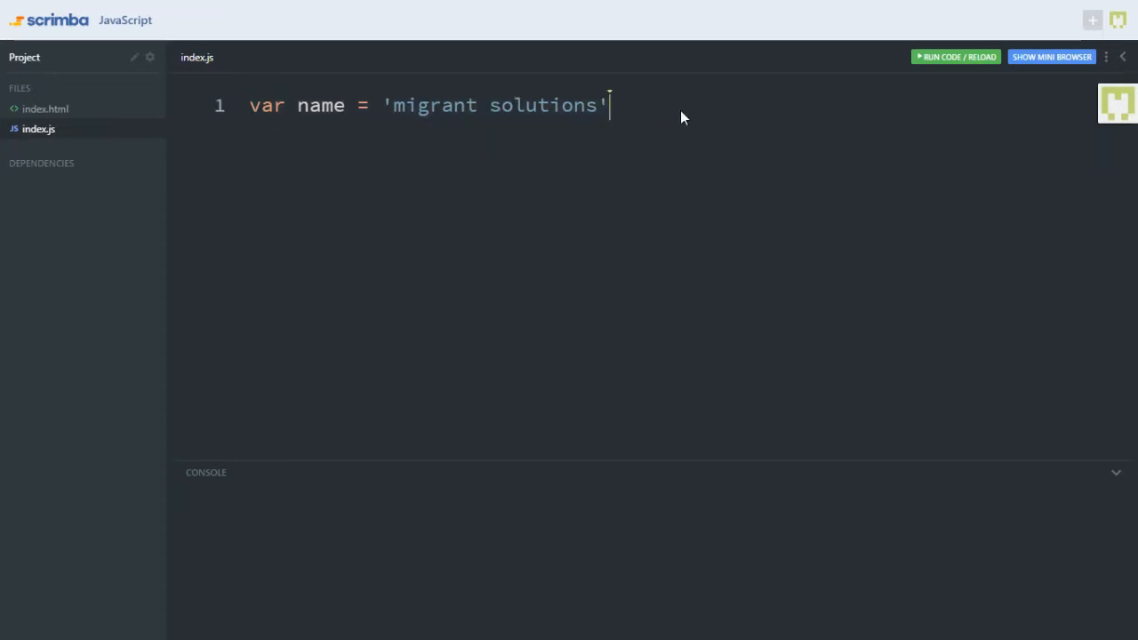
# - Add line 2 declaring var nameLength = name.length, correcting the length spelling
pyautogui.press('Enter')
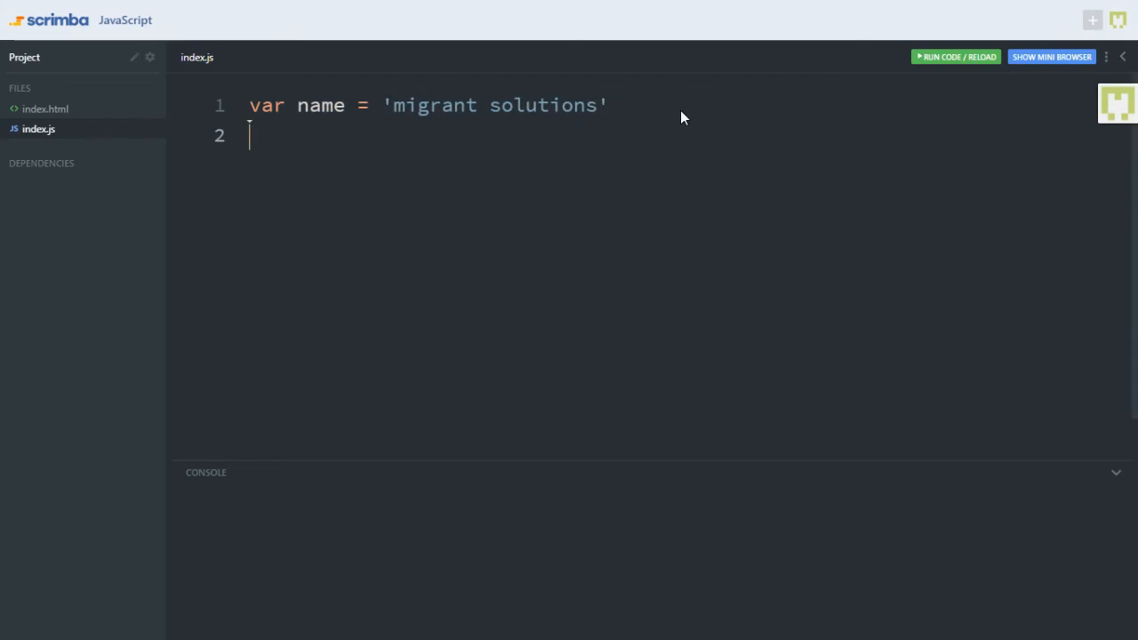
pyautogui.write('var nem')
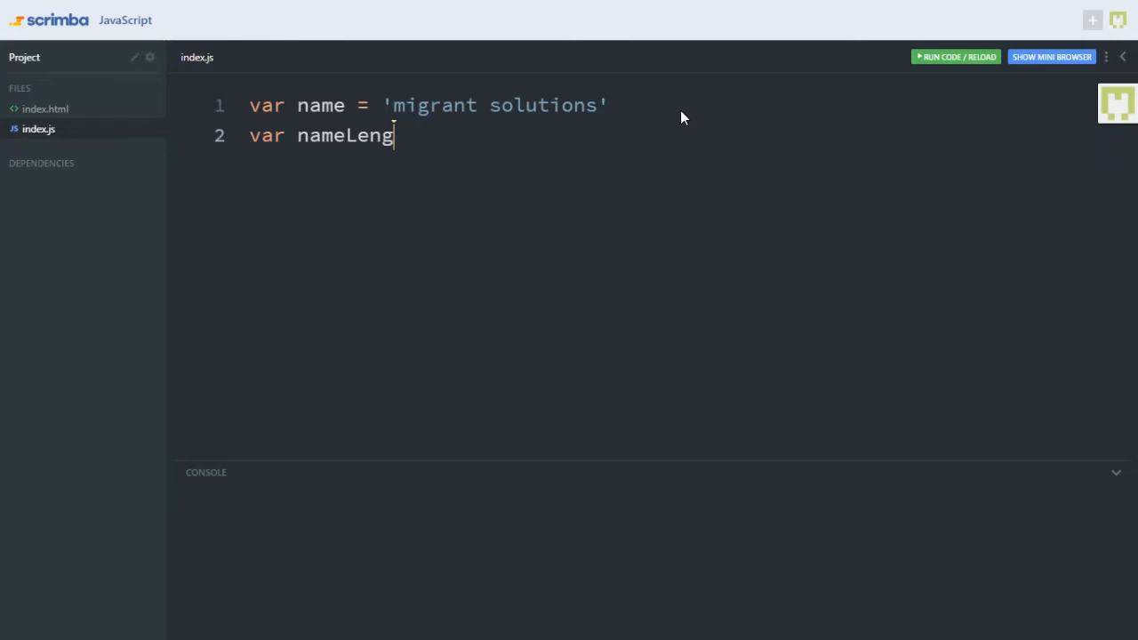
pyautogui.write('th =')
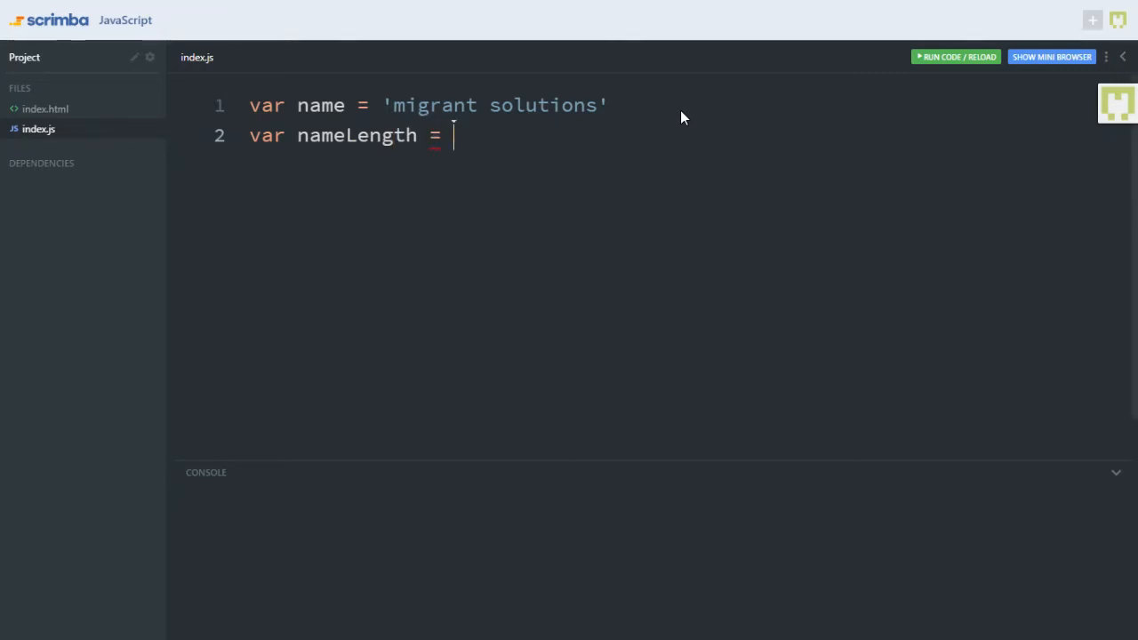
pyautogui.write('name')
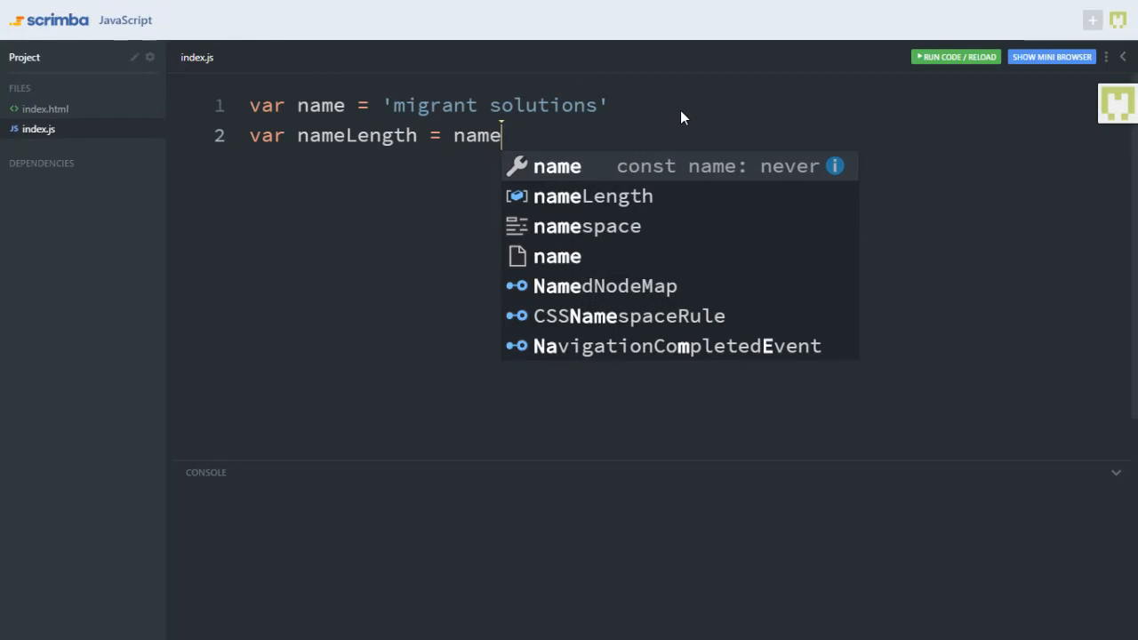
pyautogui.write('.len')
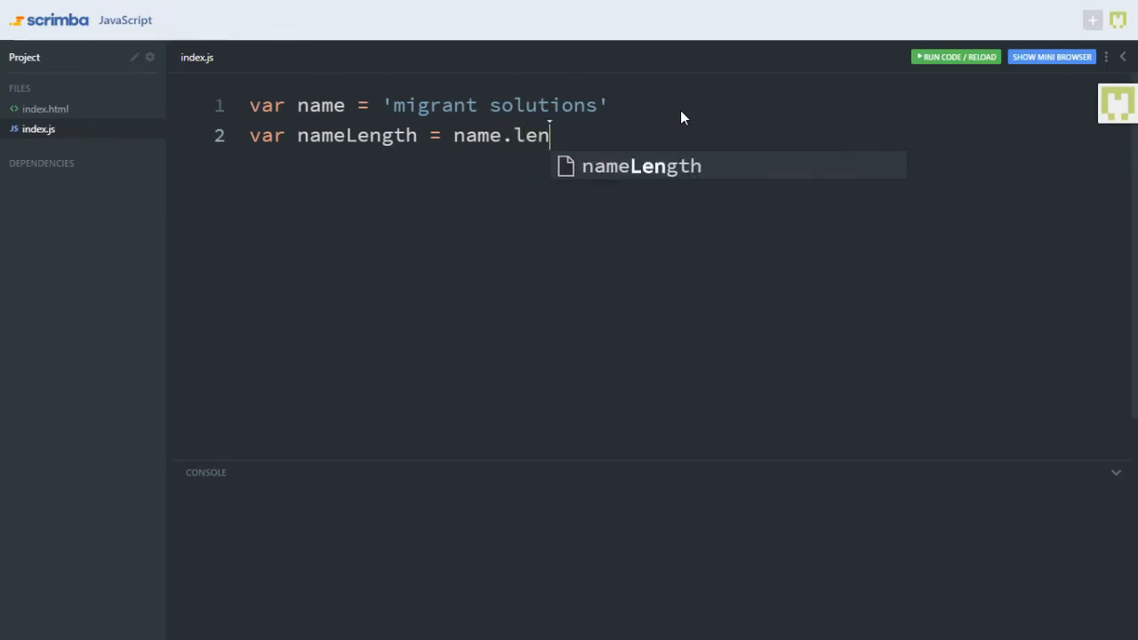
pyautogui.write('ght')
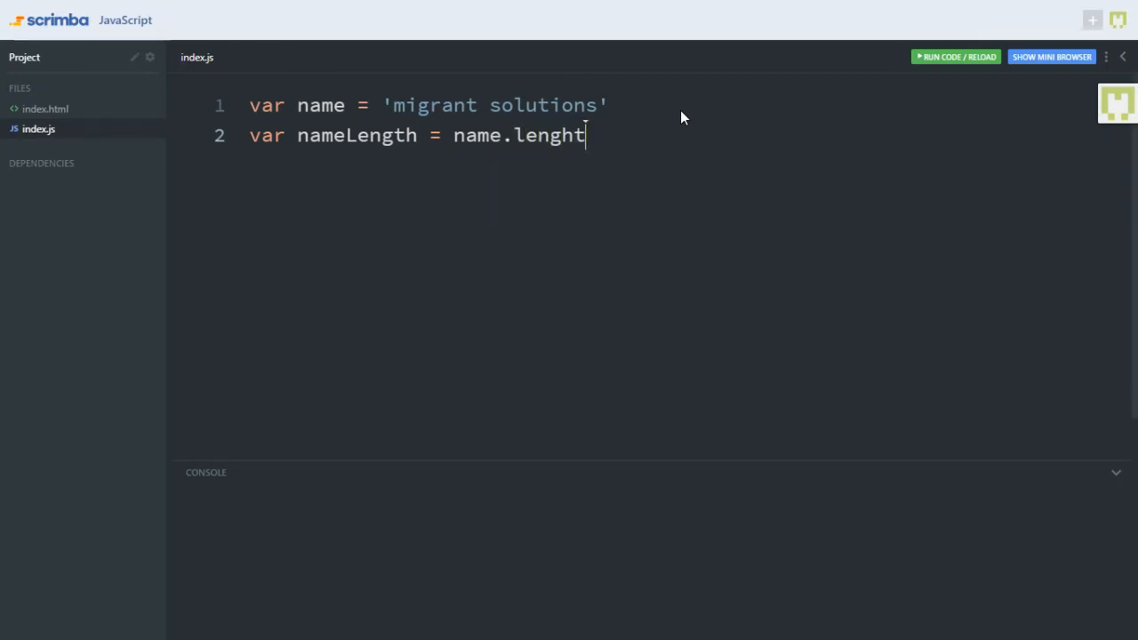
pyautogui.press('Backspace')
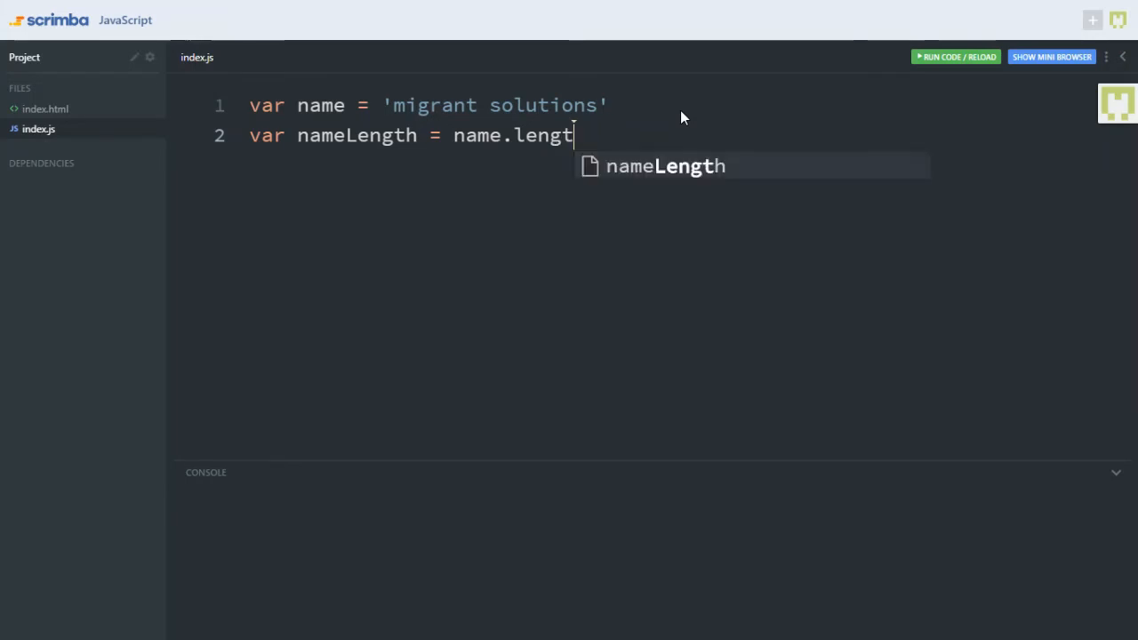
pyautogui.write('h;')
pyautogui.write('co')
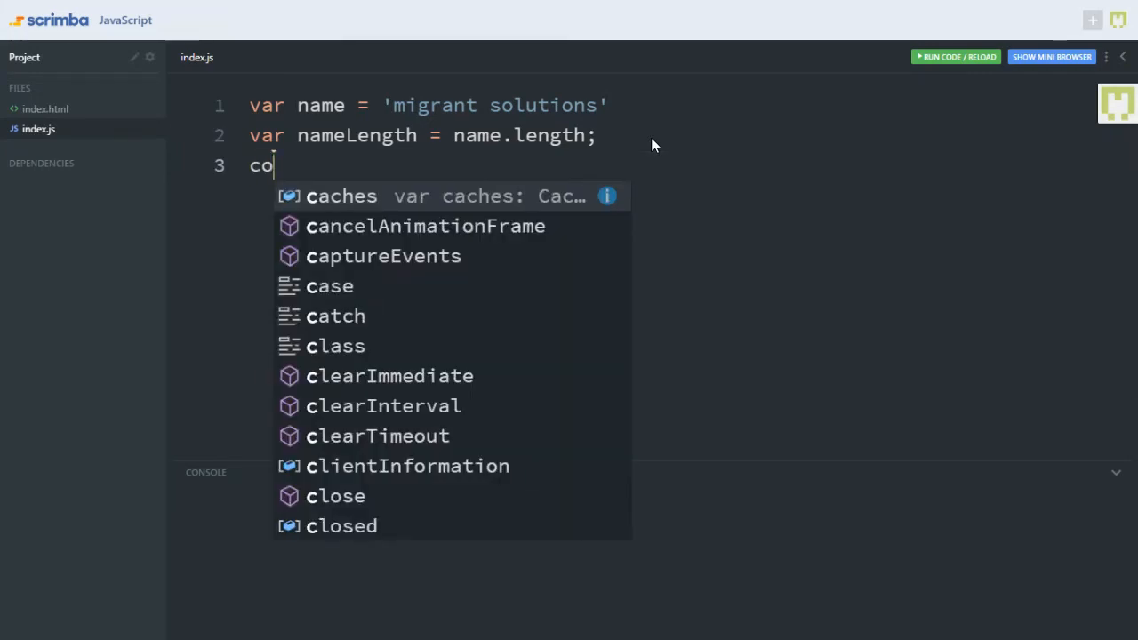
# - Add console.log(nameLength) on line 3 to print the stored length
pyautogui.write('nsole.lo')
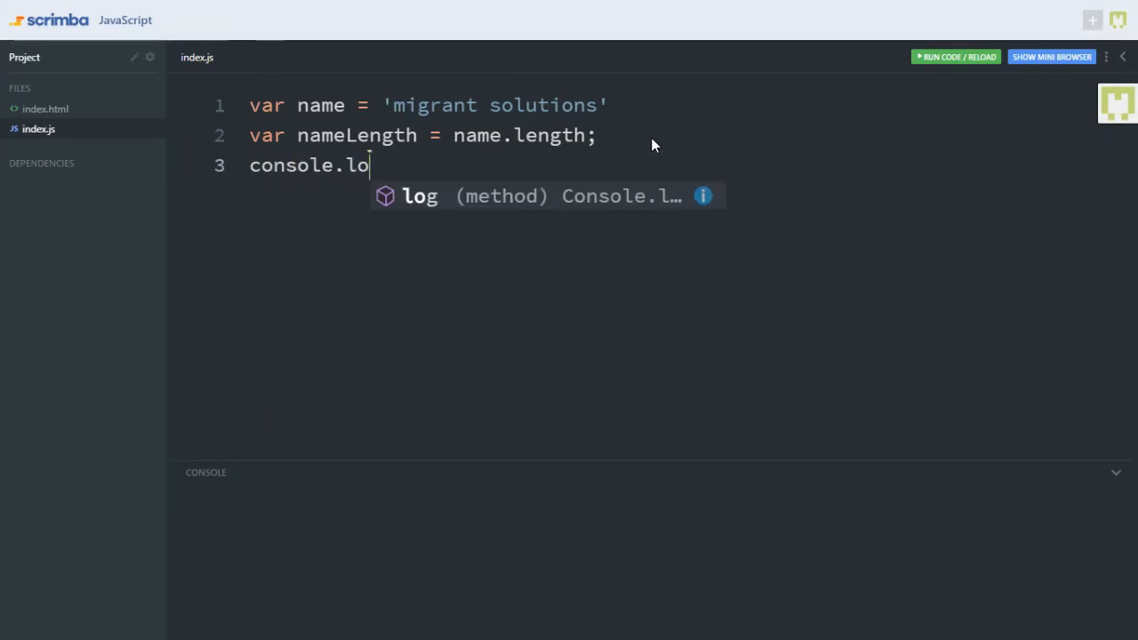
pyautogui.write('g()')
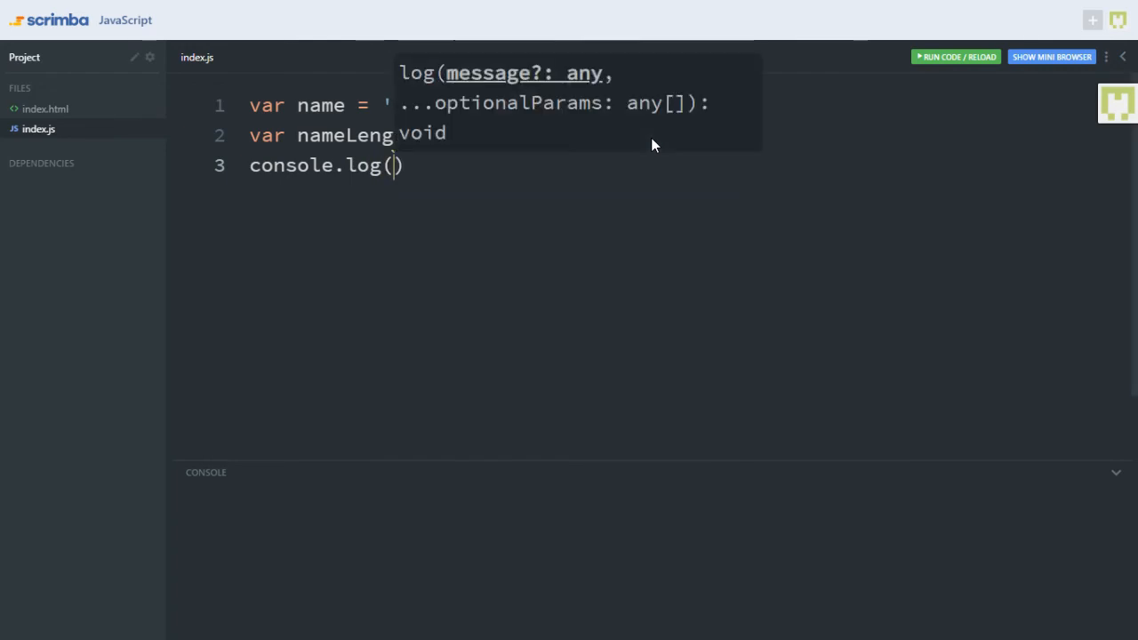
pyautogui.write('nameLength')
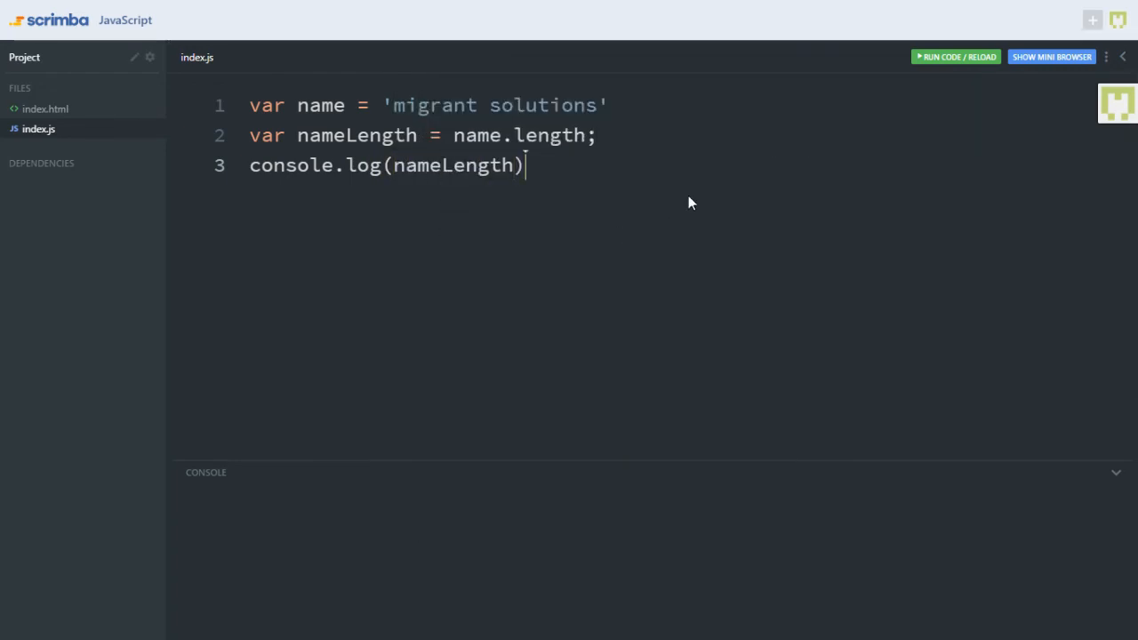
# - Run index.js so the console prints 17, the length of 'migrant solutions'
pyautogui.click(955, 57)
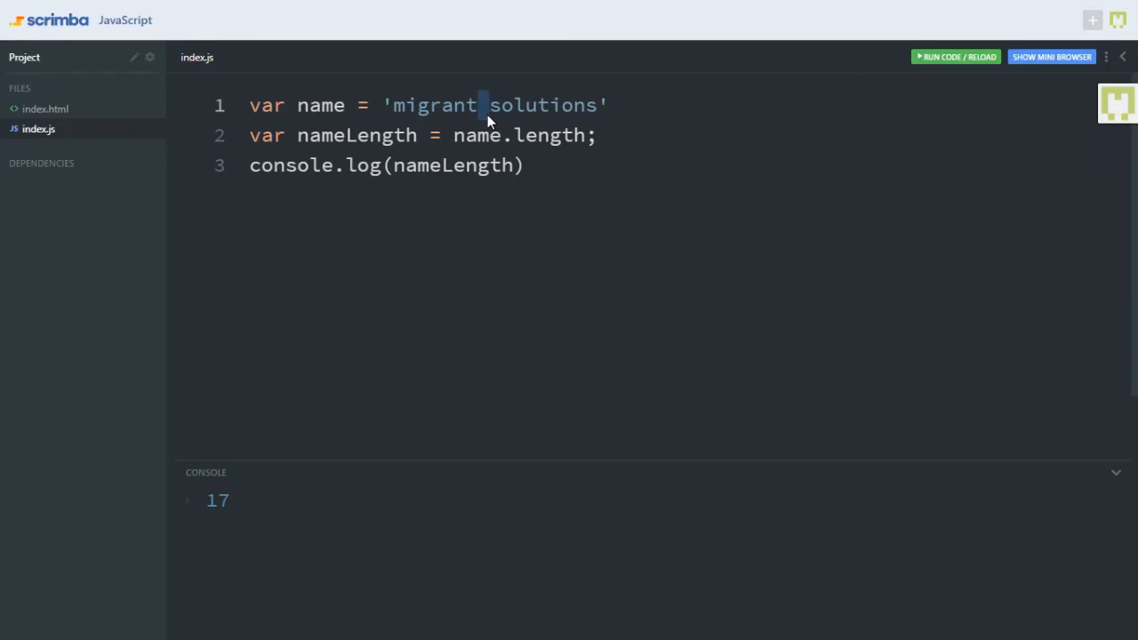
pyautogui.moveTo(549, 169)
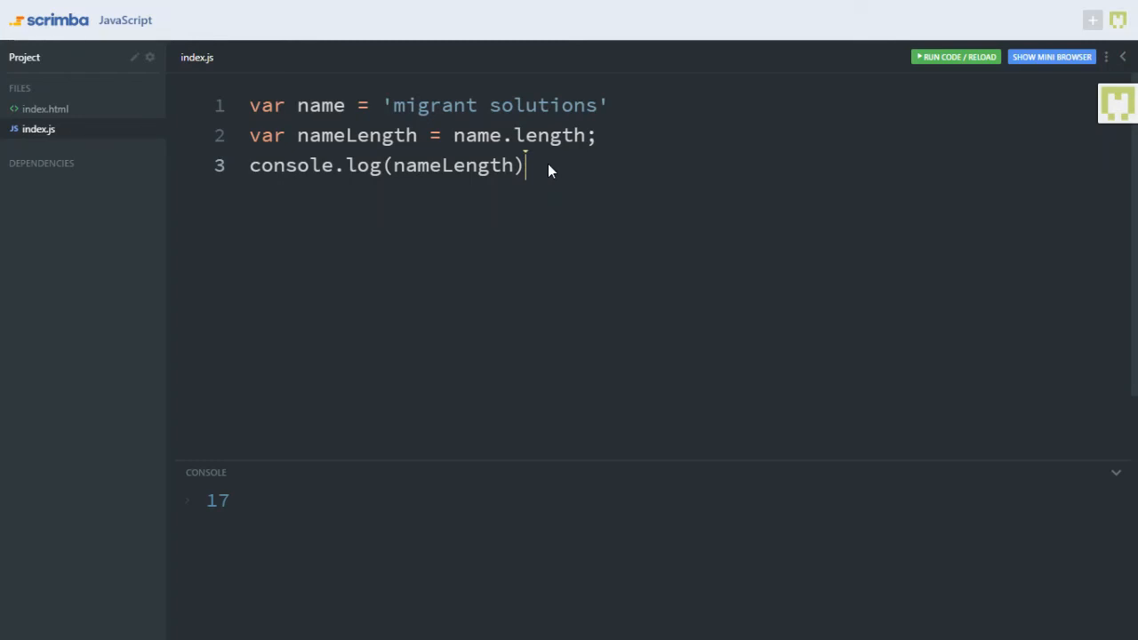
pyautogui.moveTo(558, 227)
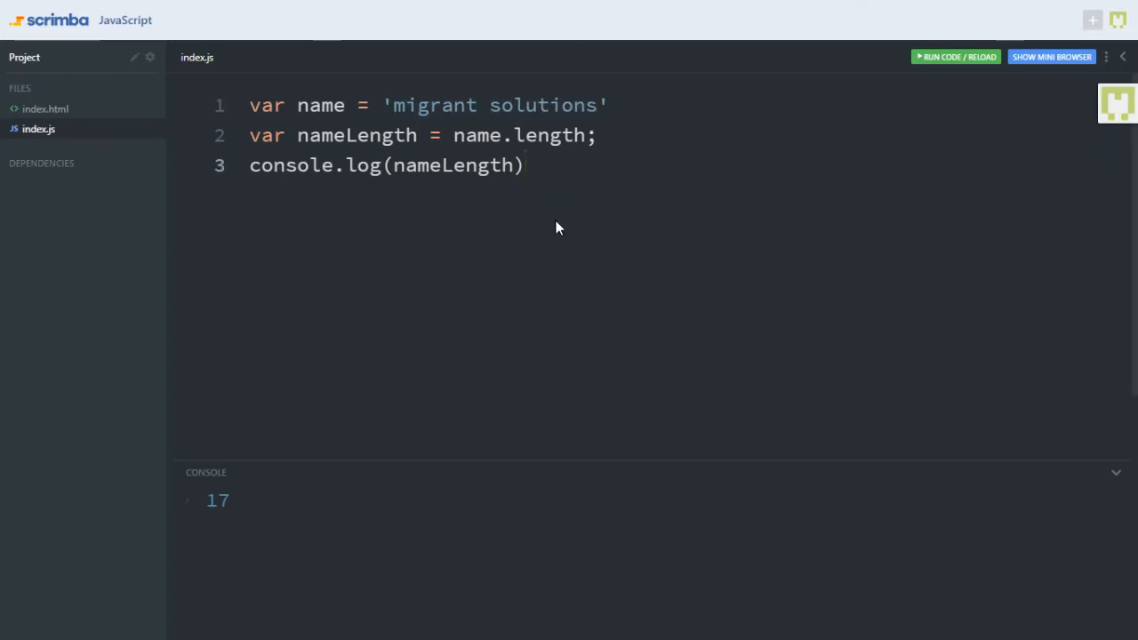
pyautogui.moveTo(598, 134)
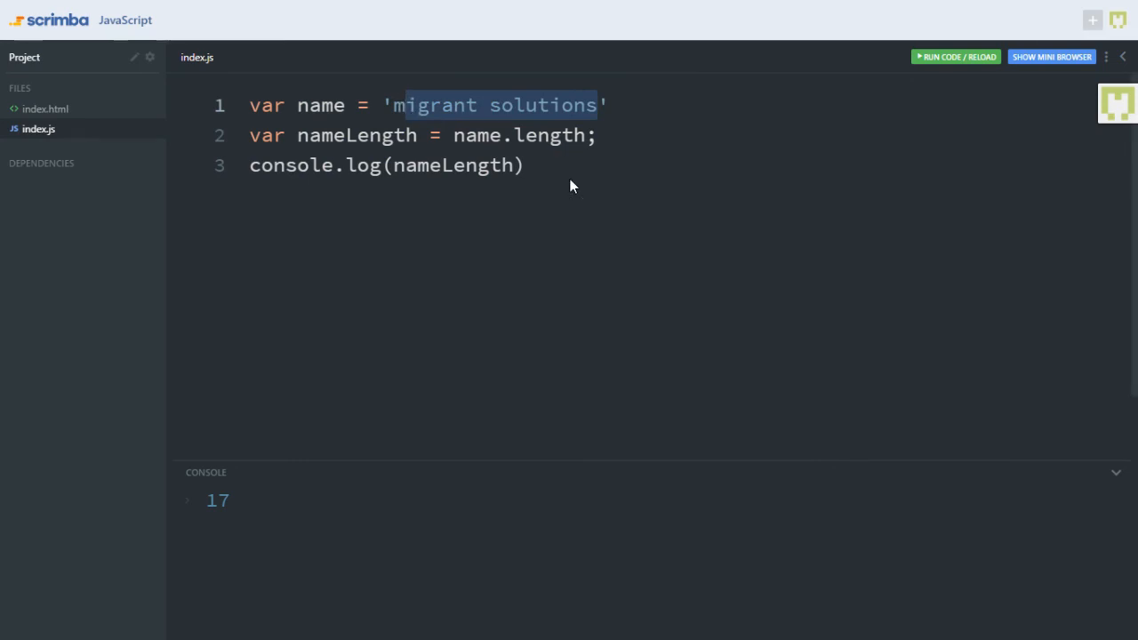
pyautogui.moveTo(599, 145)
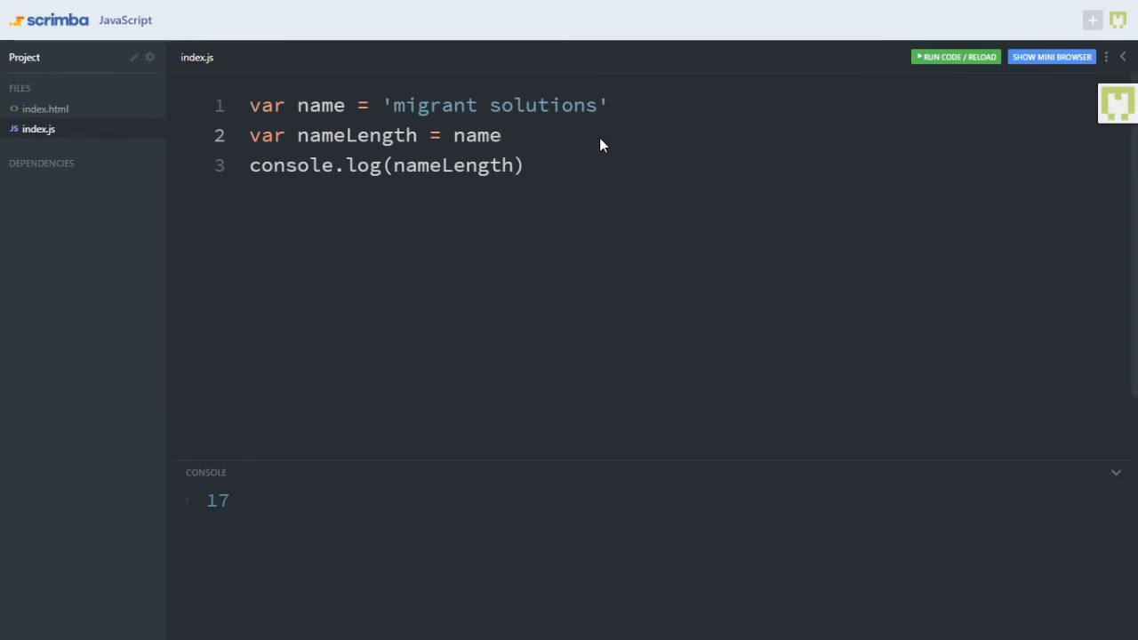
# - Change line 2 to use bracket notation name[11] instead of .length
pyautogui.write('[]')
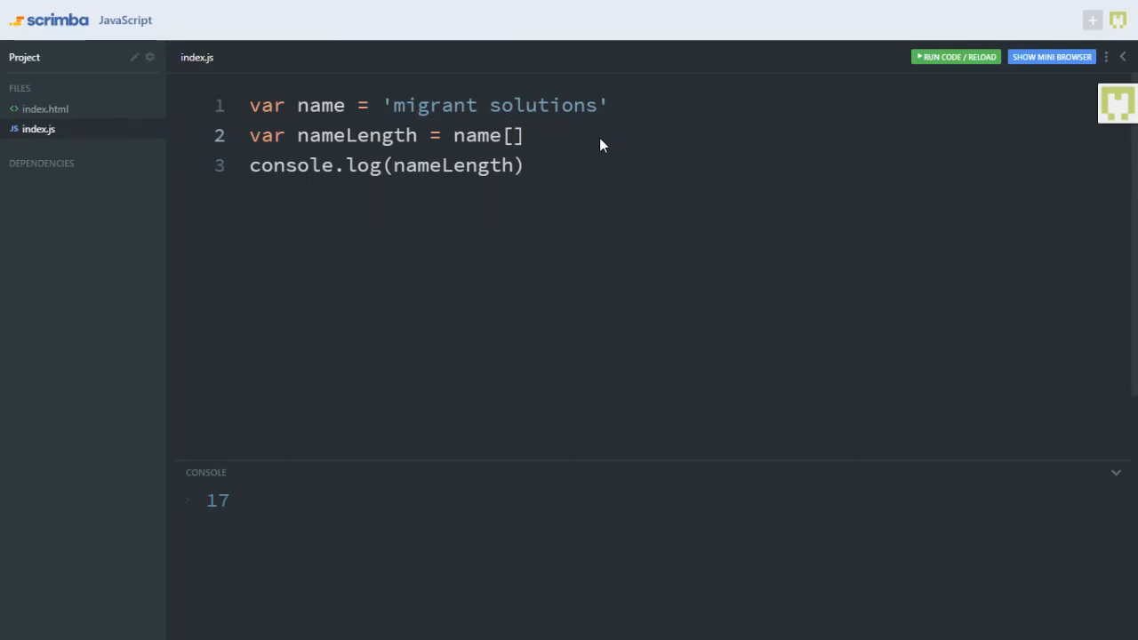
pyautogui.write('11')
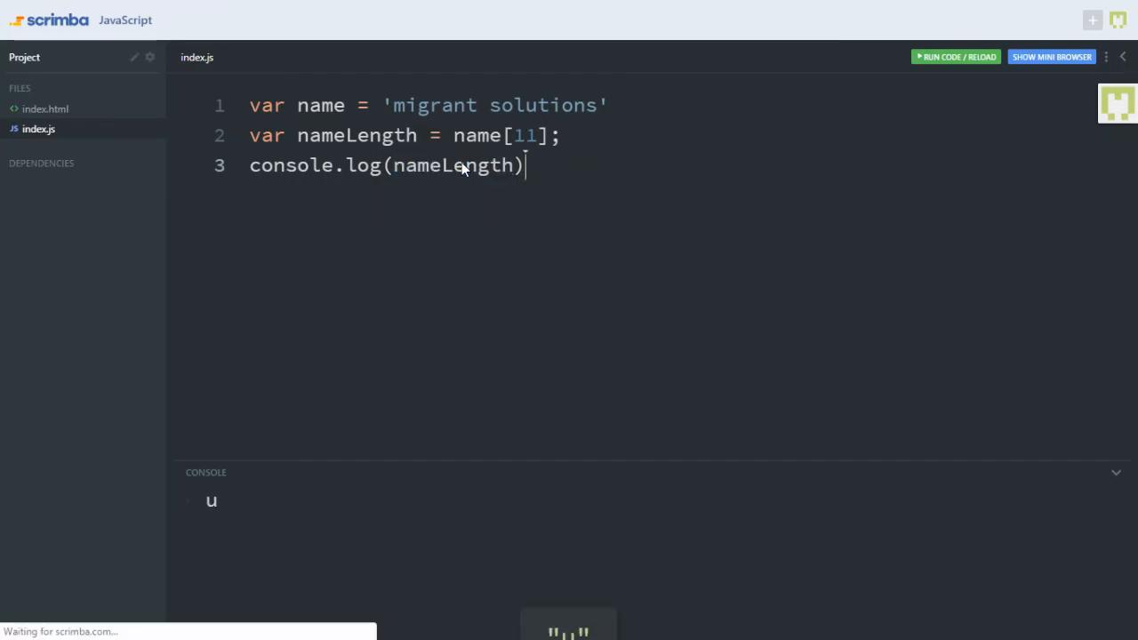
pyautogui.moveTo(436, 321)
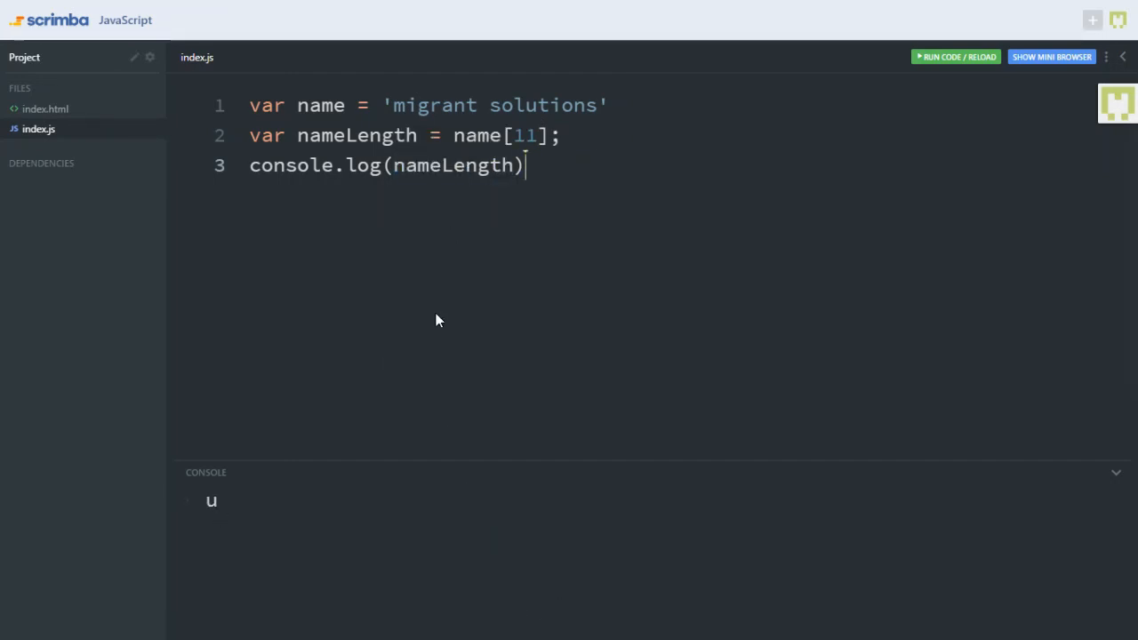
pyautogui.moveTo(533, 118)
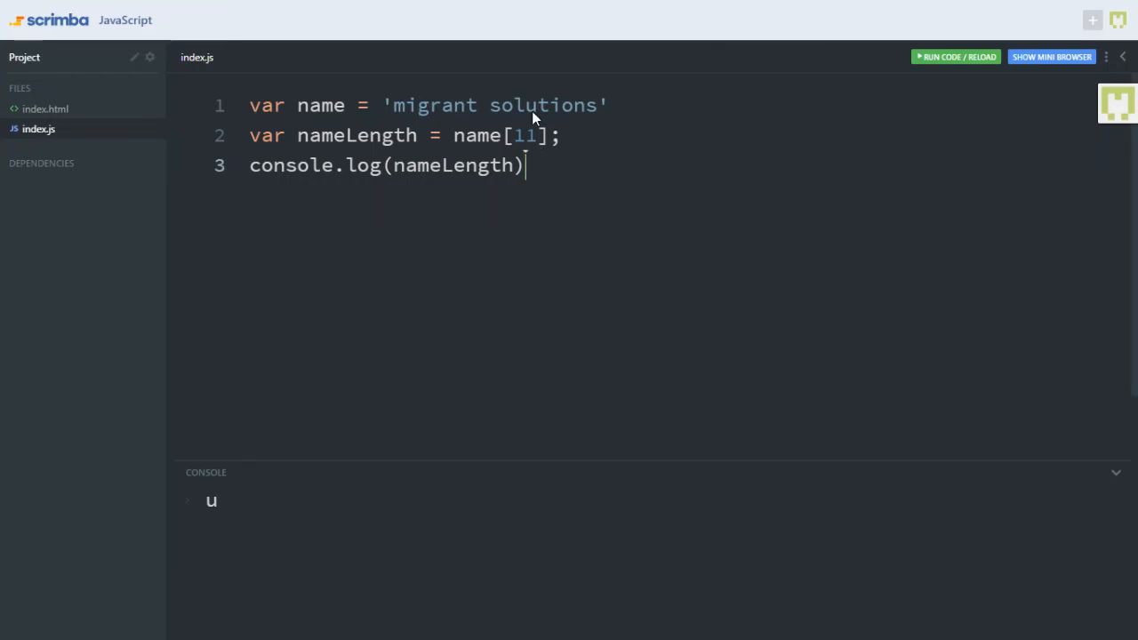
pyautogui.moveTo(531, 151)
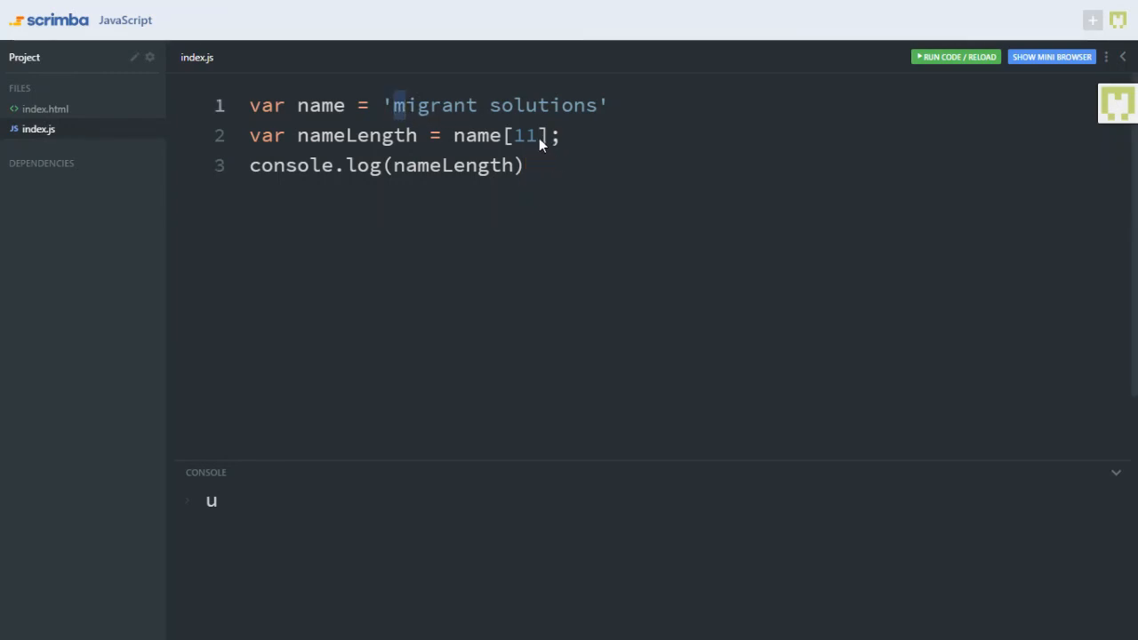
# - Change the index to name[0] and rerun so the console prints 'm'
pyautogui.write('0')
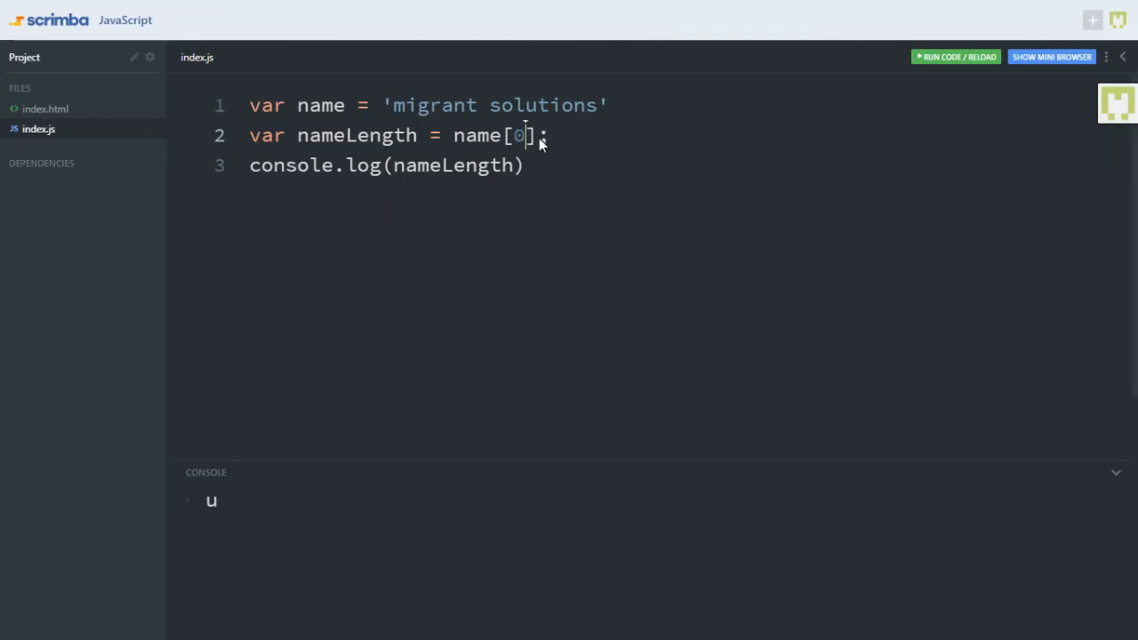
pyautogui.click(955, 56)
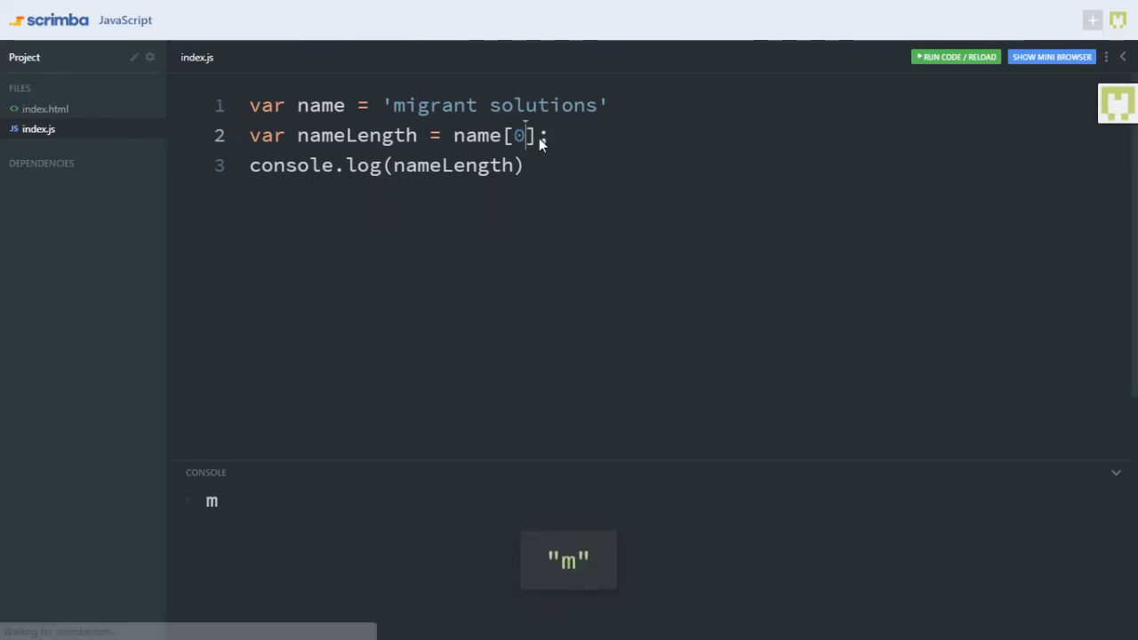